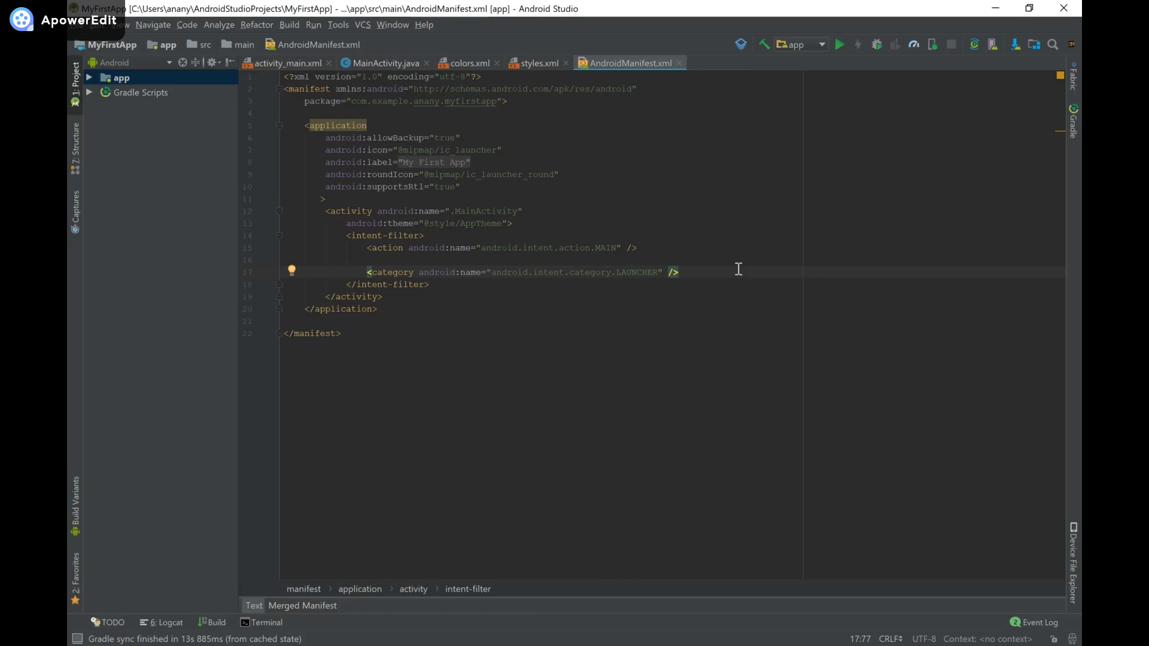
- Switch to the ApowerMirror window showing the running app with its blue 'My First App' bar
key("alt+tab")
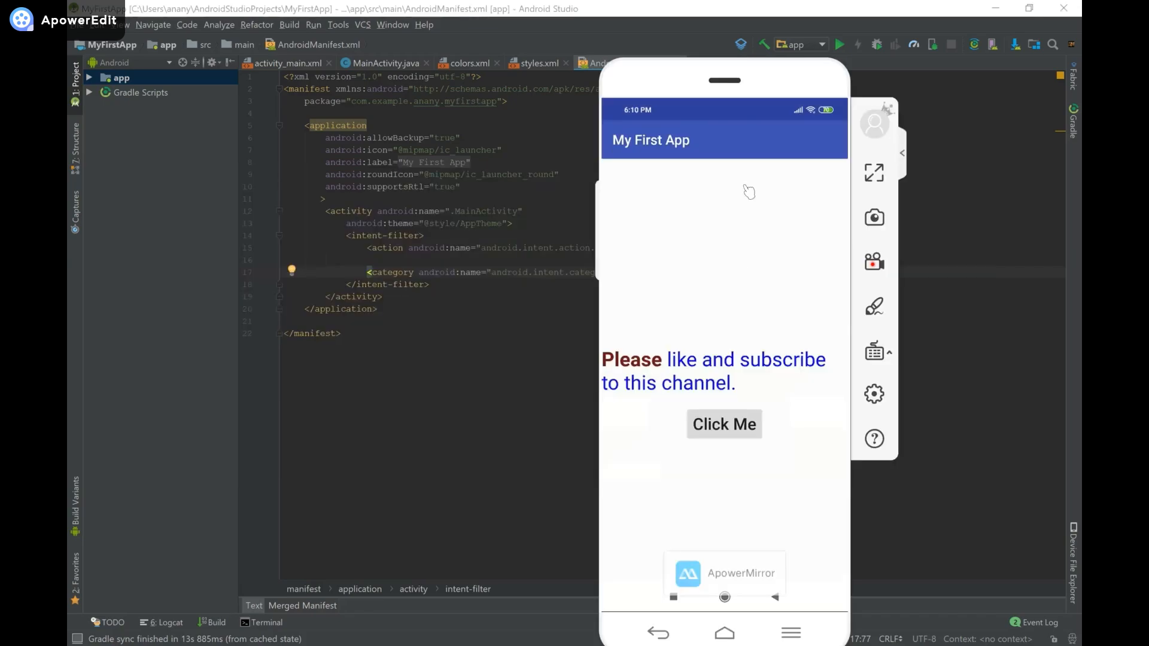
mouse_move(752, 152)
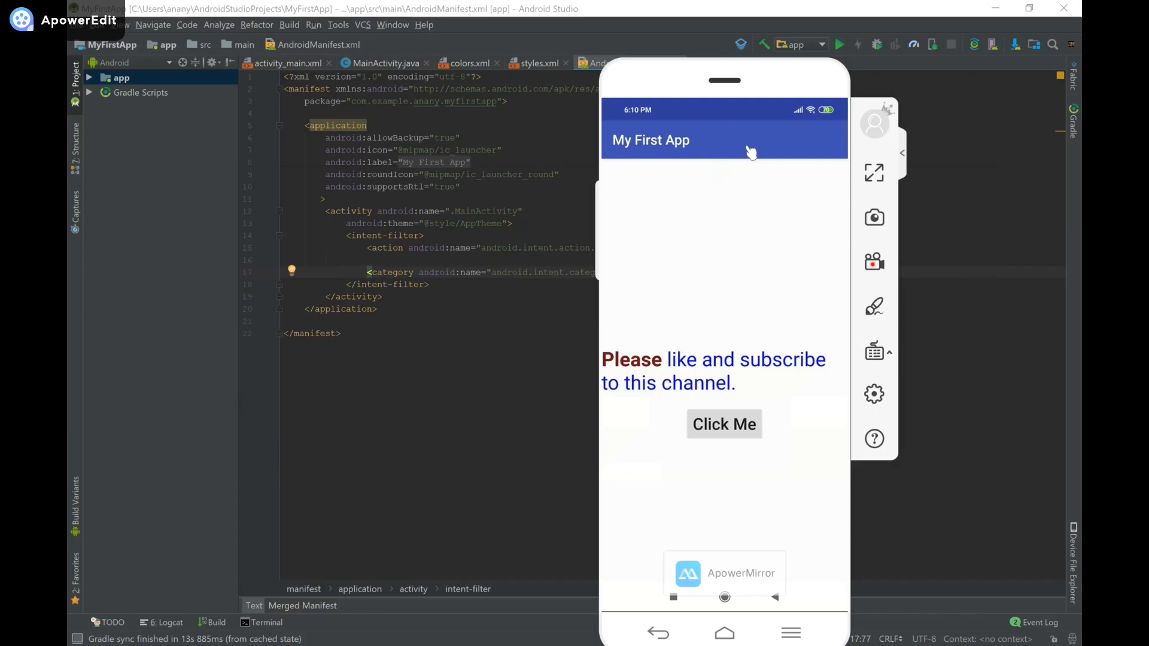
mouse_move(806, 149)
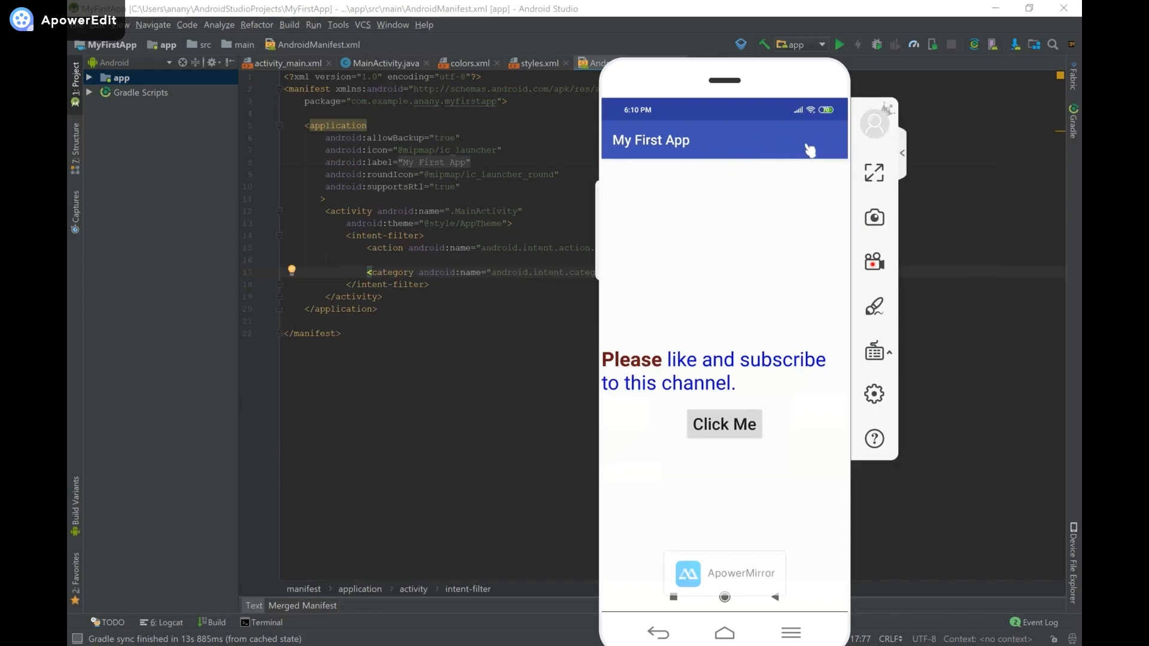
mouse_move(815, 149)
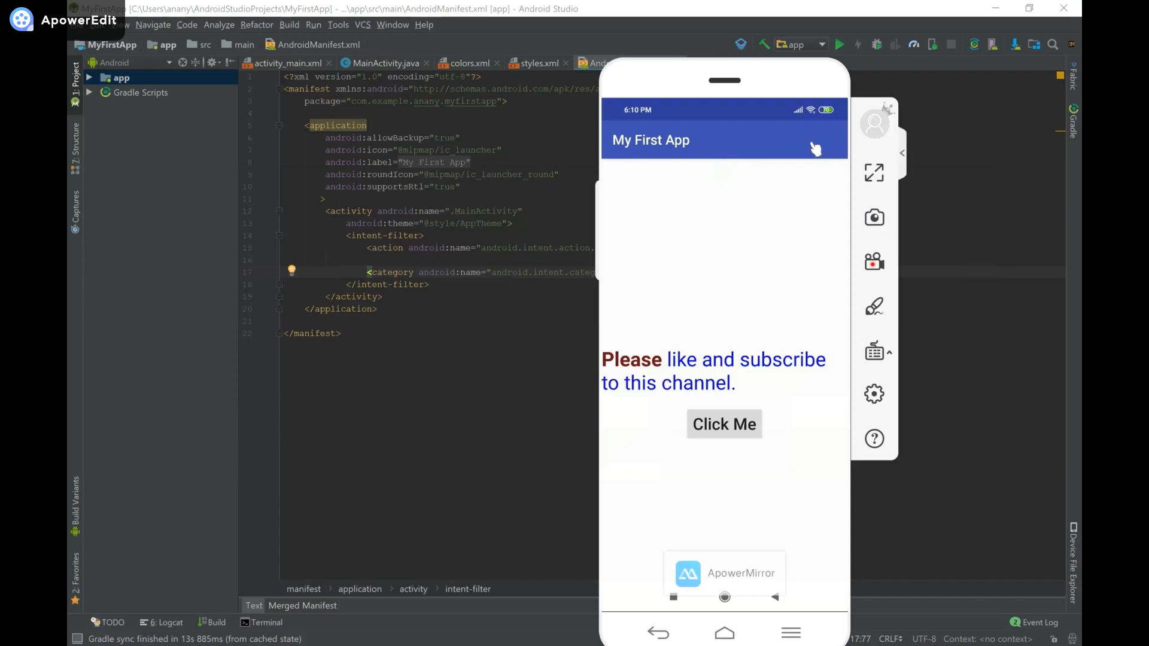
mouse_move(649, 143)
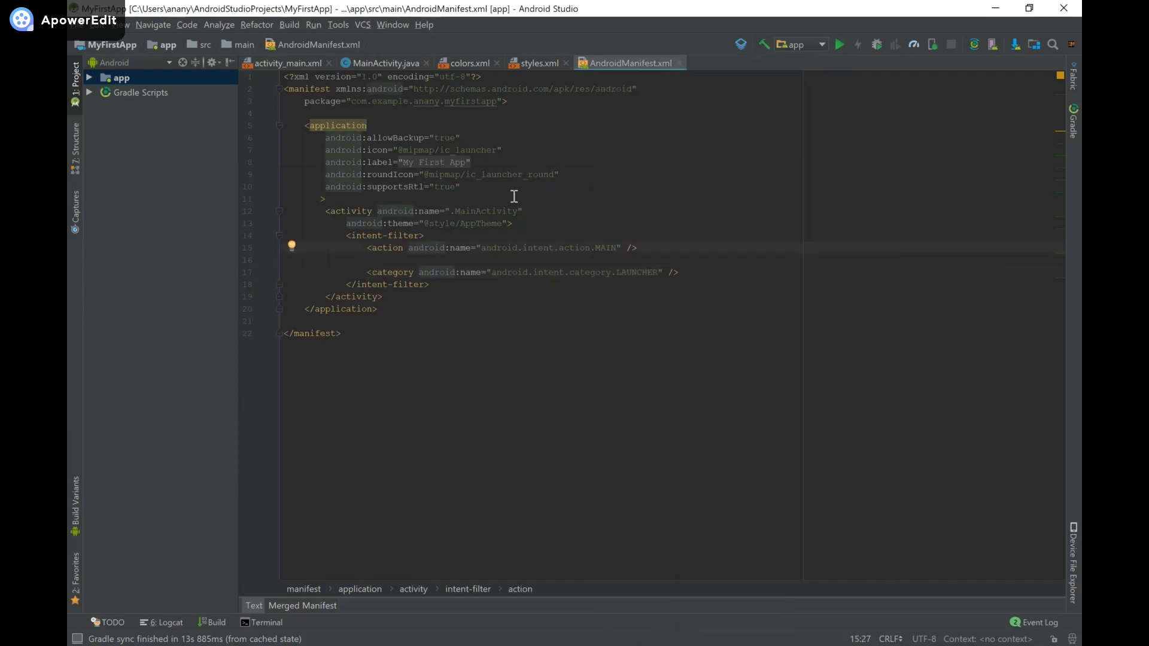
mouse_move(445, 210)
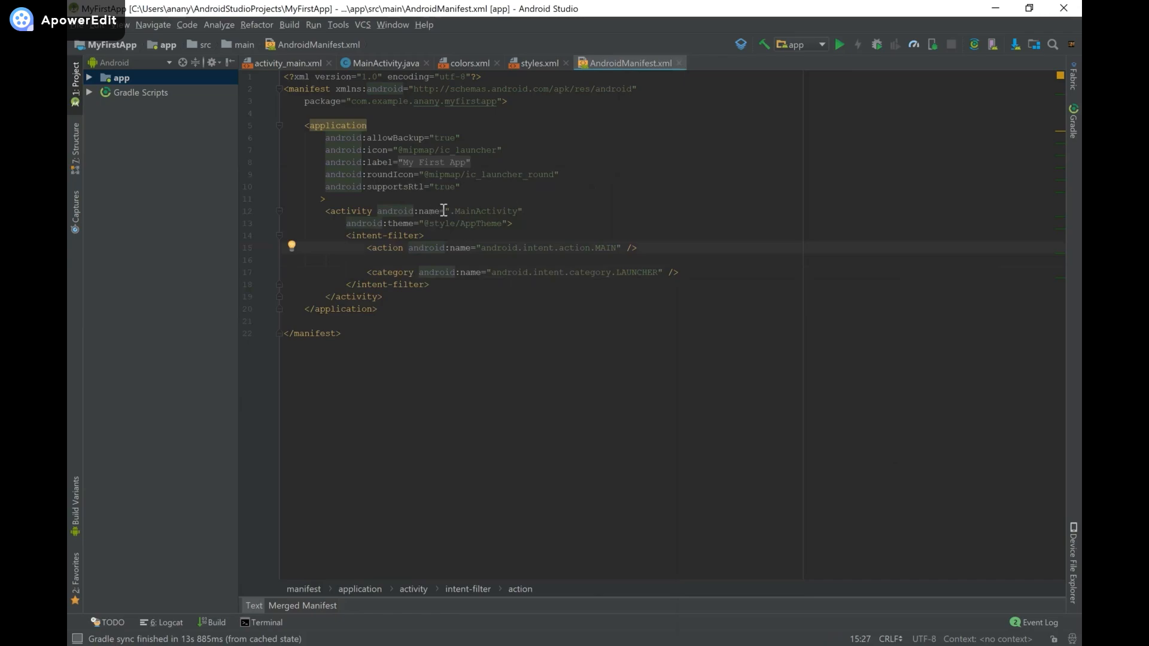
- Select the MainActivity name in the manifest's activity entry
double_click(479, 211)
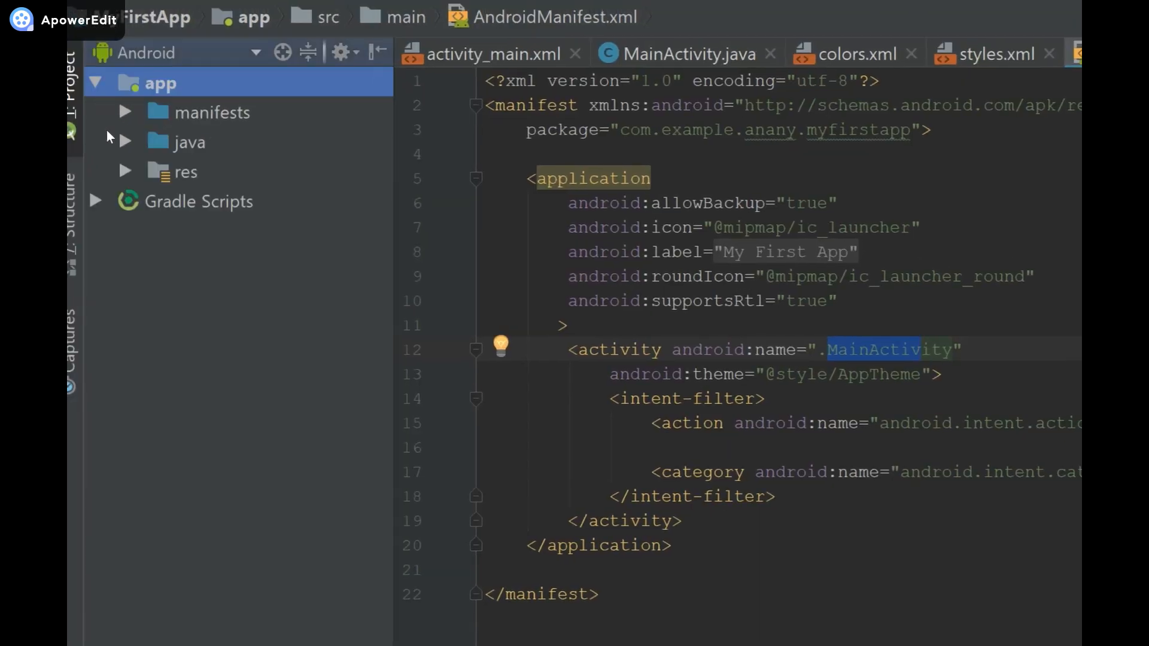
- Expand the app's res folder to reach the values resources
left_click(124, 171)
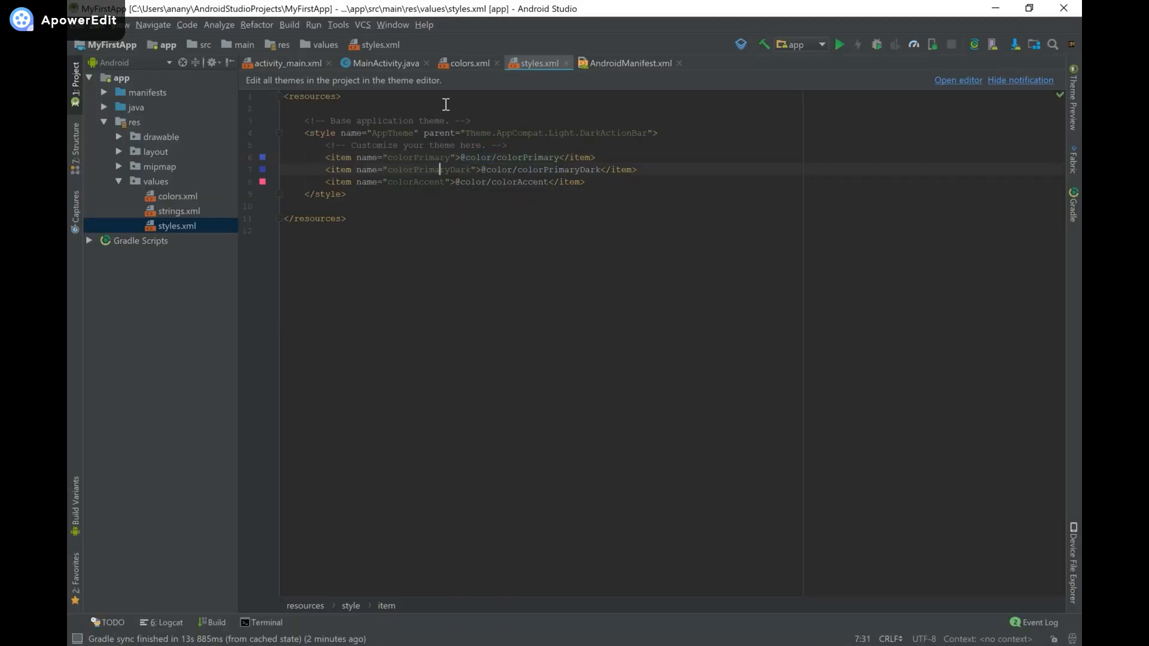
- In colors.xml set colorPrimary to #ff3c00 and colorPrimaryDark to #9c2601
left_click(469, 64)
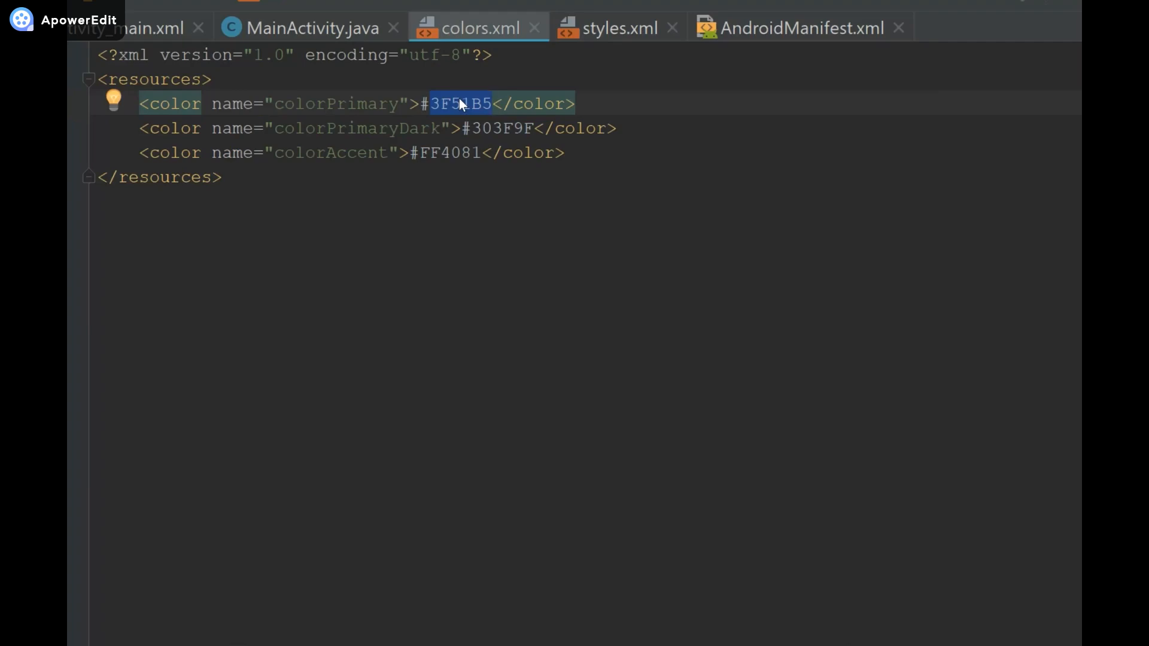
type("ff3")
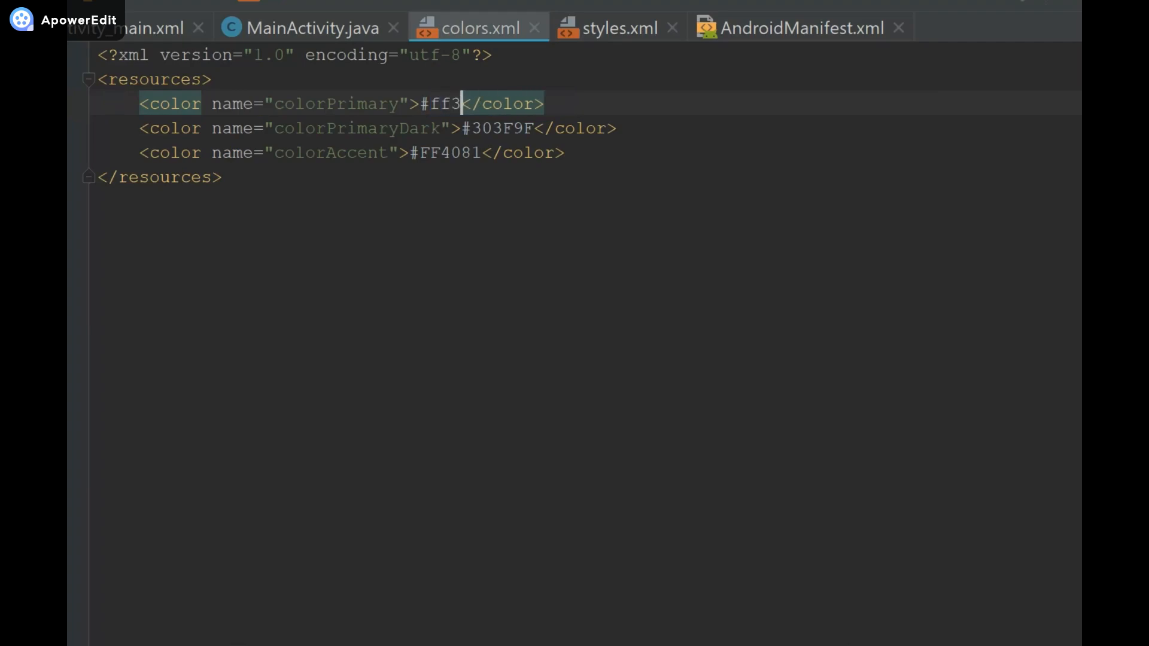
type("c00")
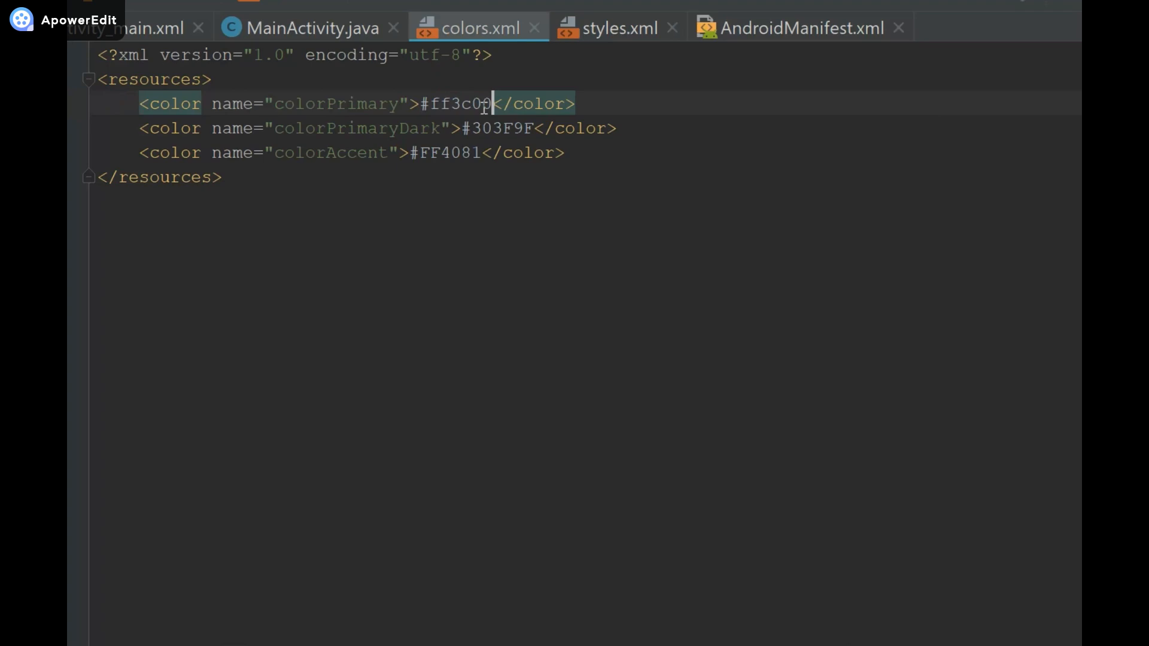
left_click(504, 128)
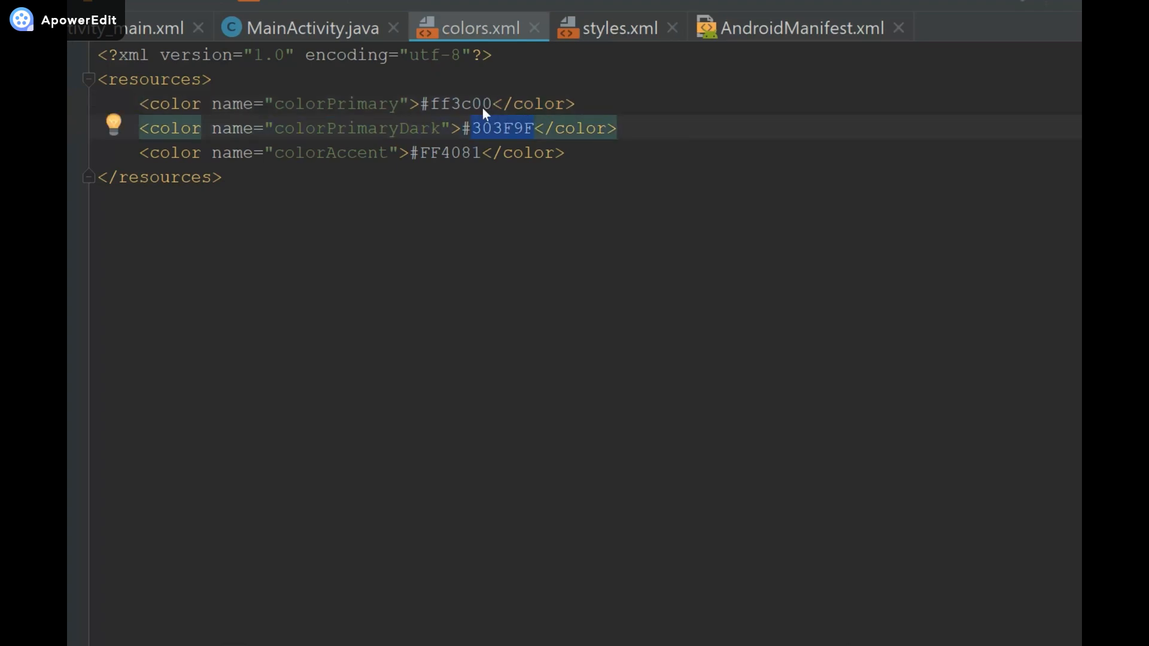
type("9c2601")
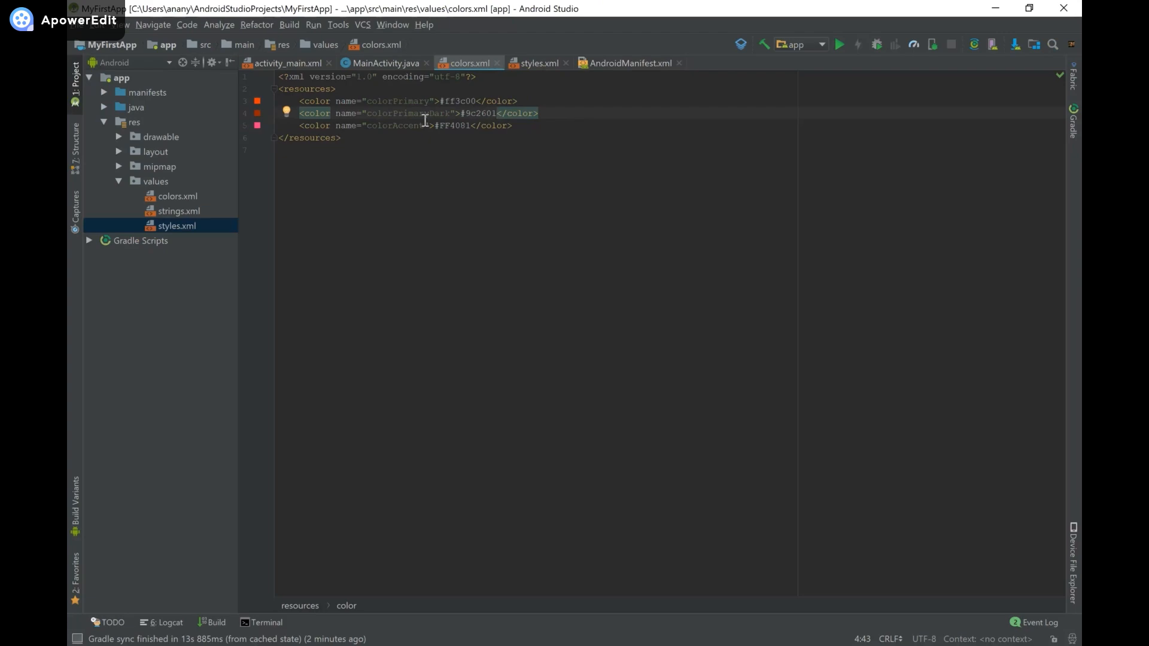
mouse_move(597, 64)
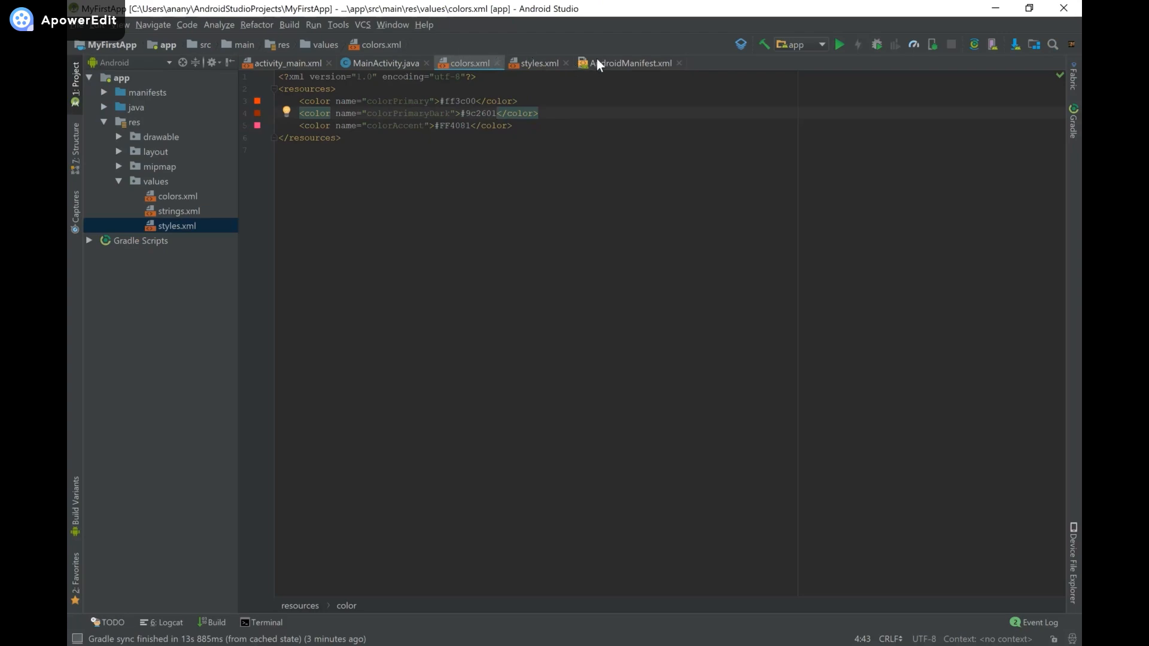
- In AndroidManifest.xml give the MainActivity element android:label="Different Label"
left_click(628, 63)
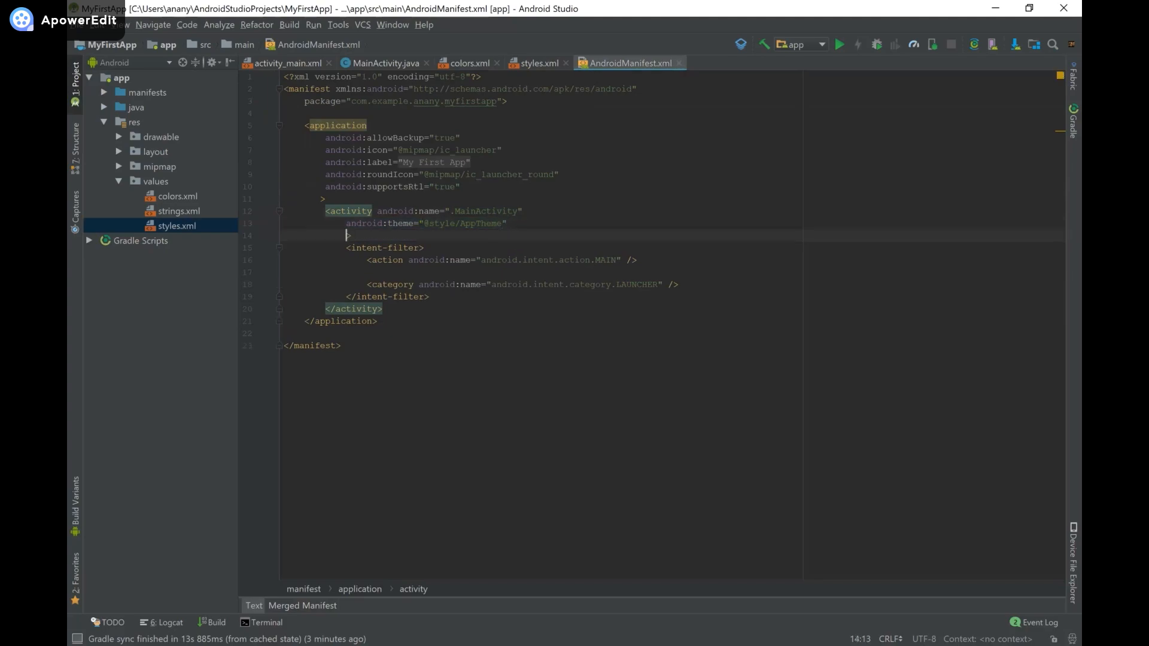
mouse_move(475, 210)
type("android:label=\"")
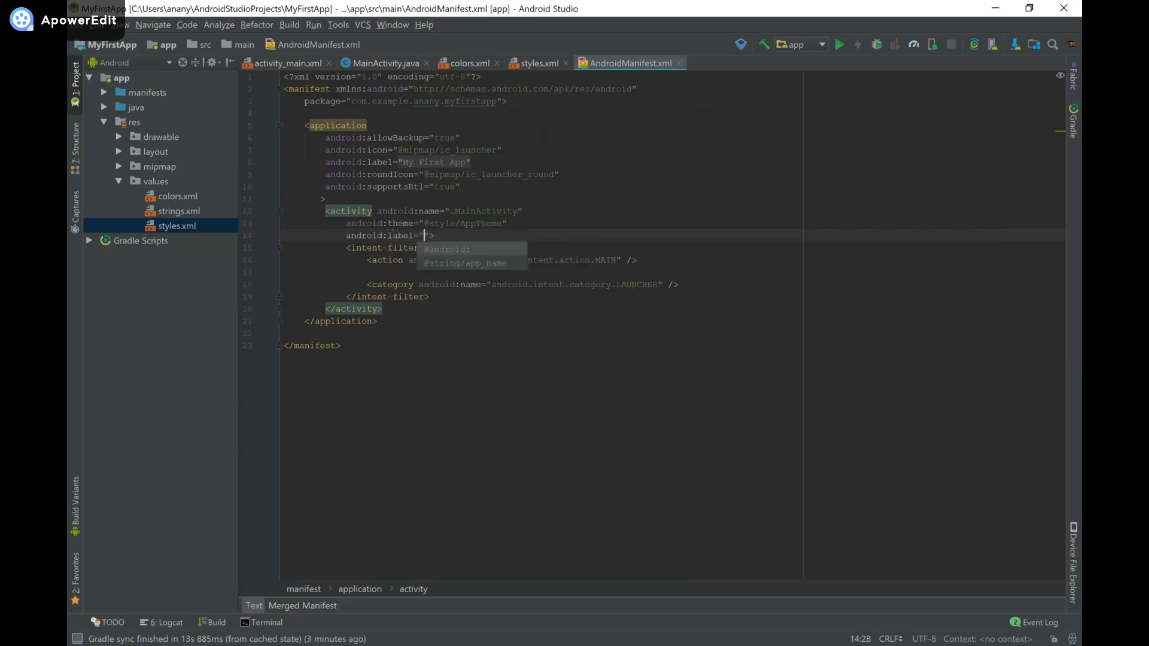
type("Different Label")
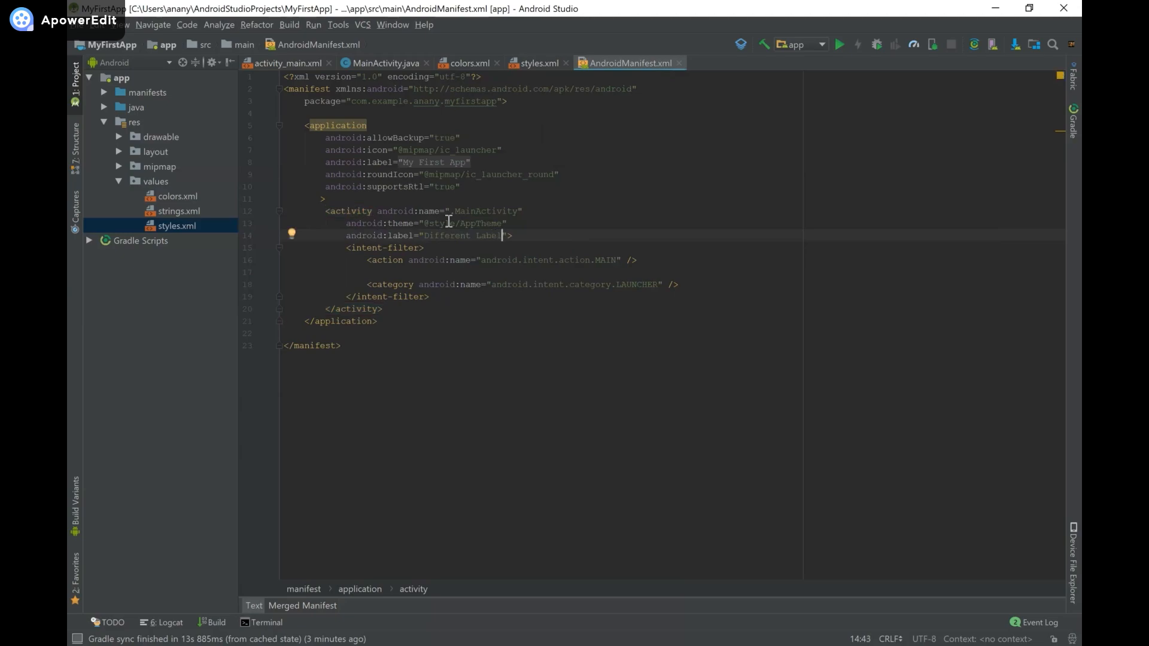
left_click(521, 211)
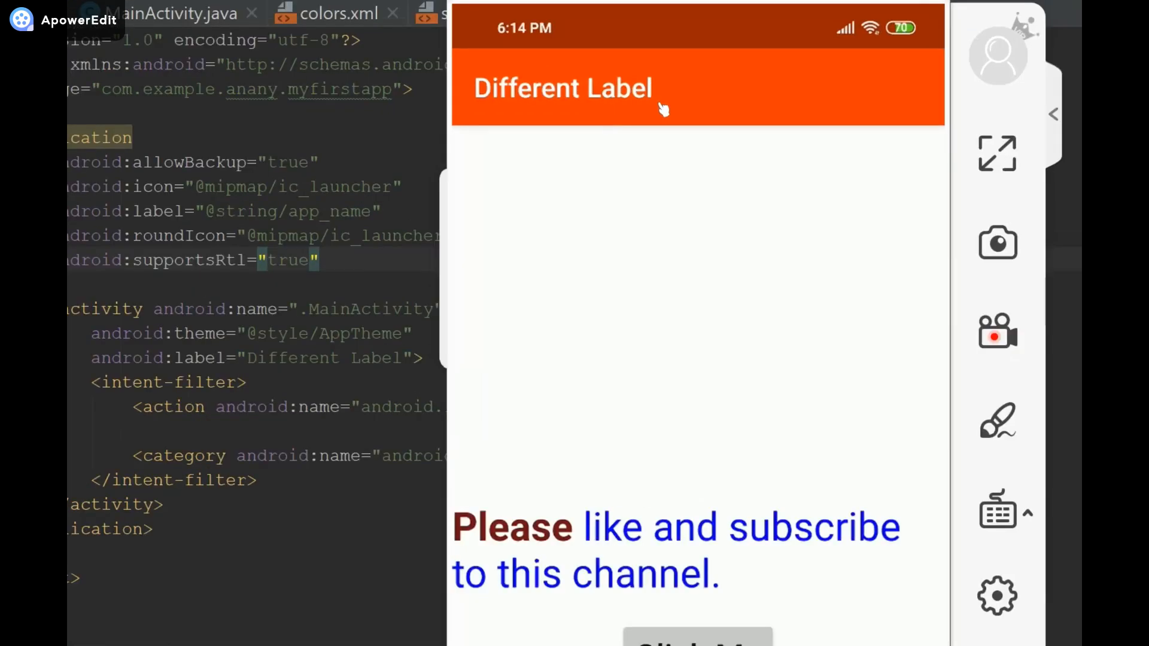
mouse_move(622, 73)
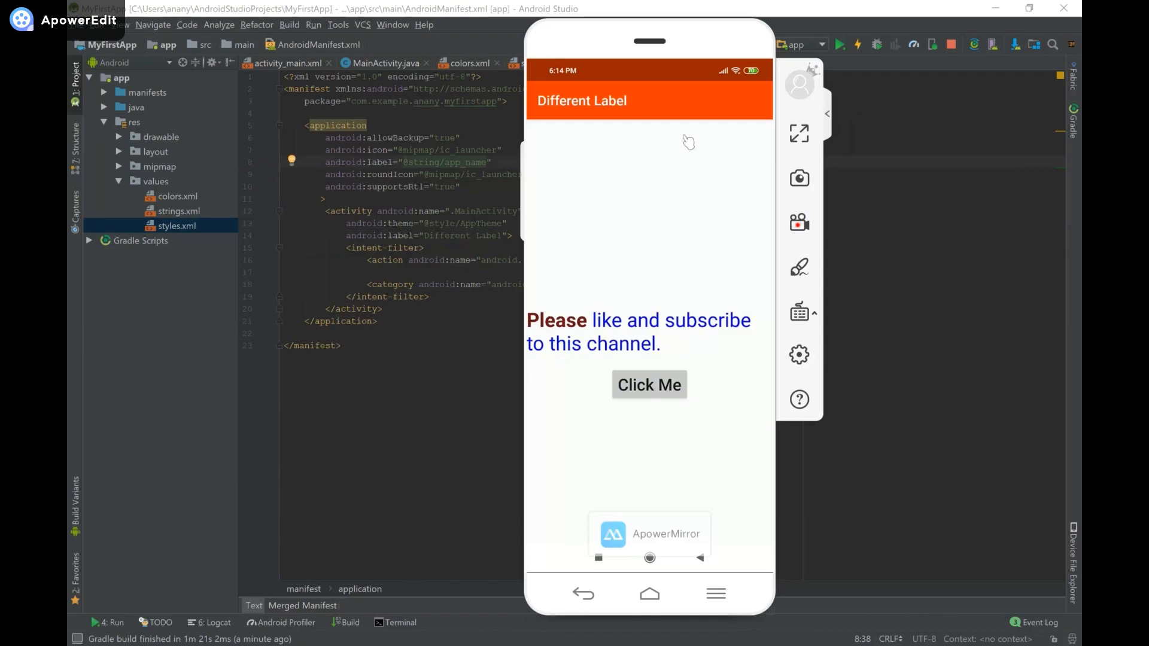
mouse_move(749, 100)
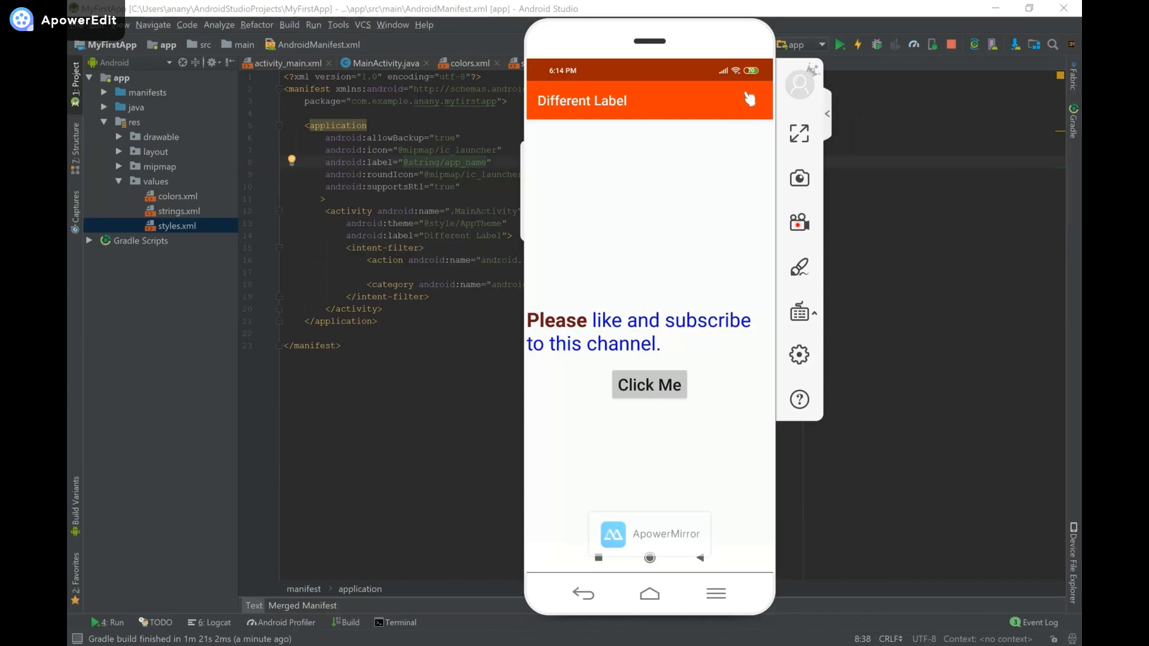
mouse_move(635, 121)
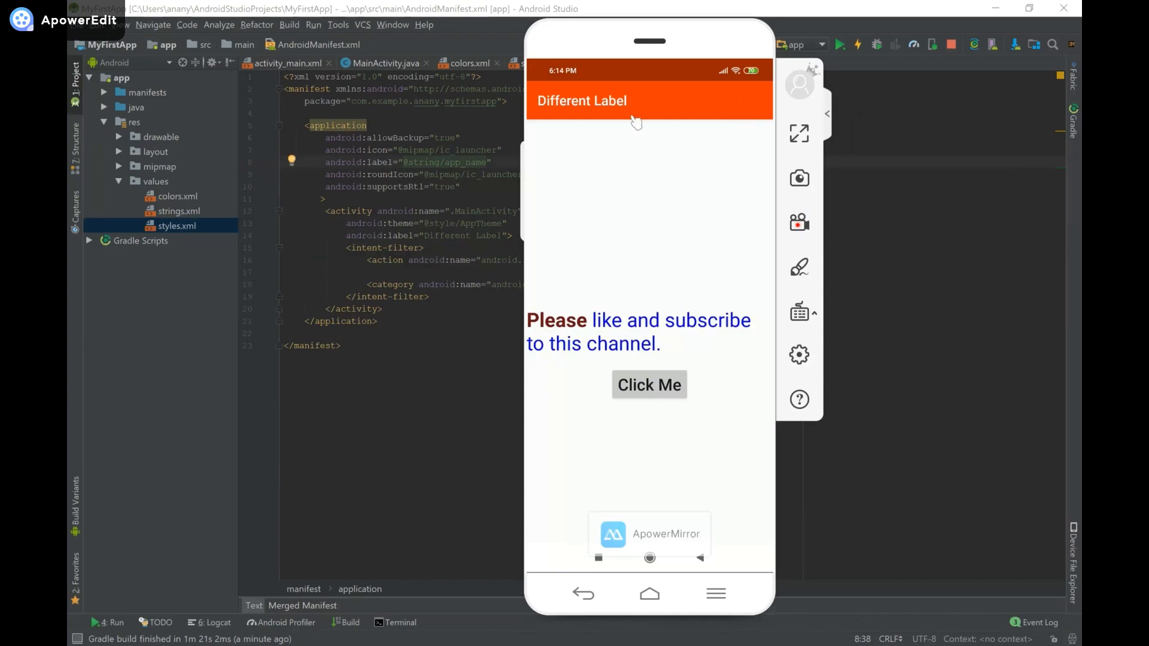
mouse_move(439, 191)
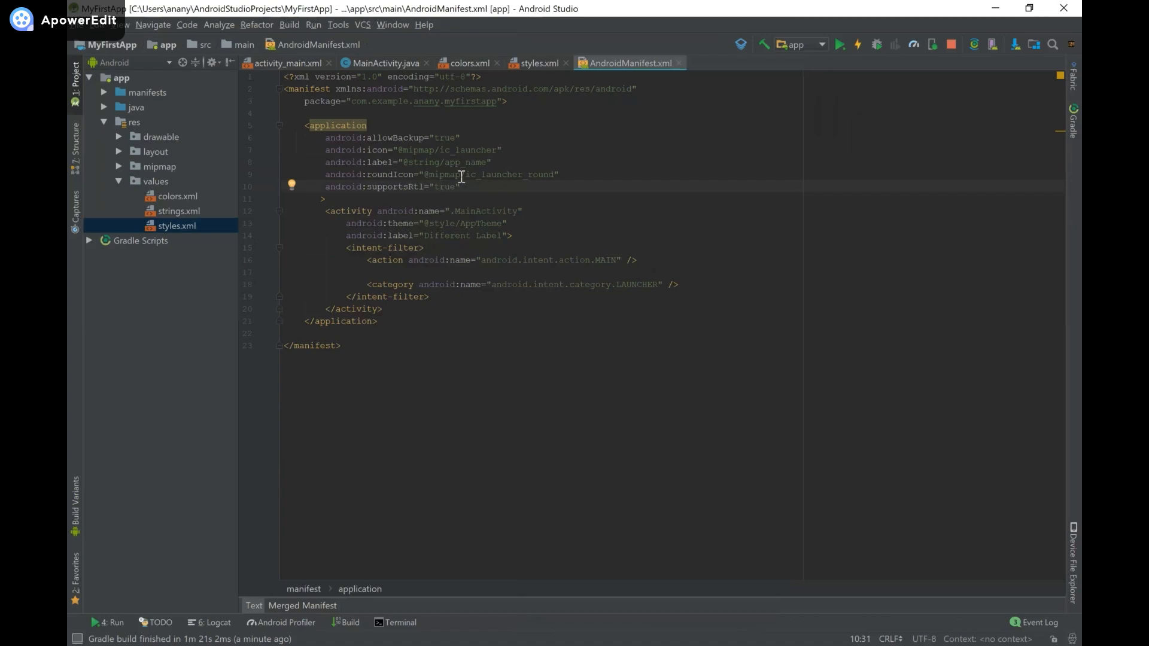
left_click(440, 187)
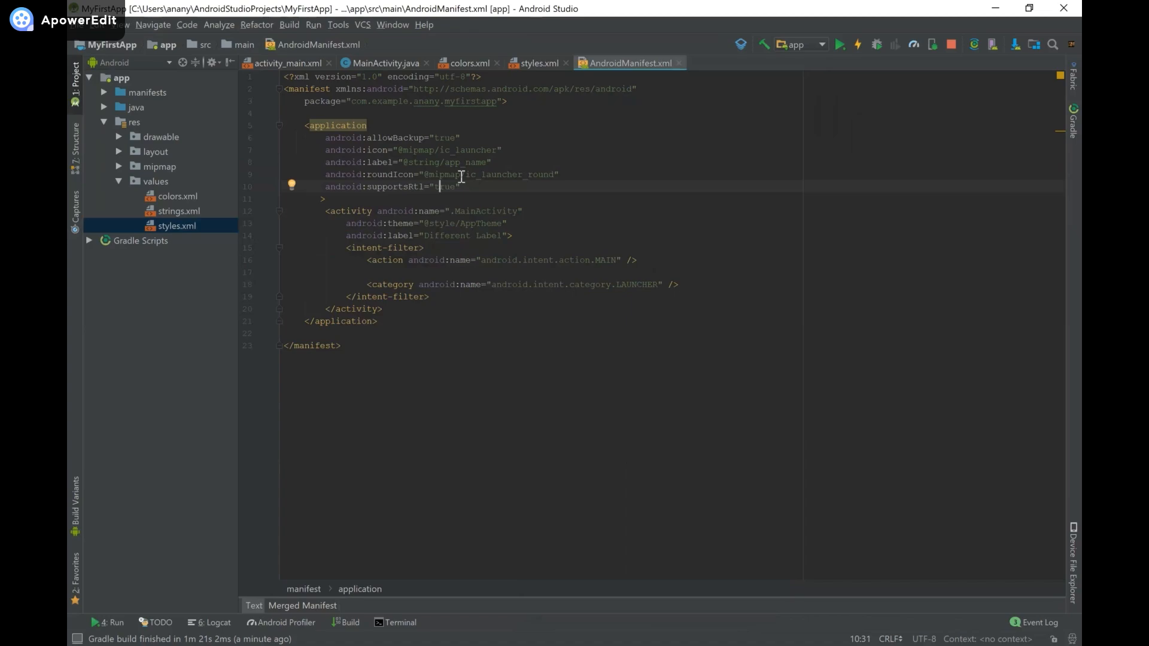